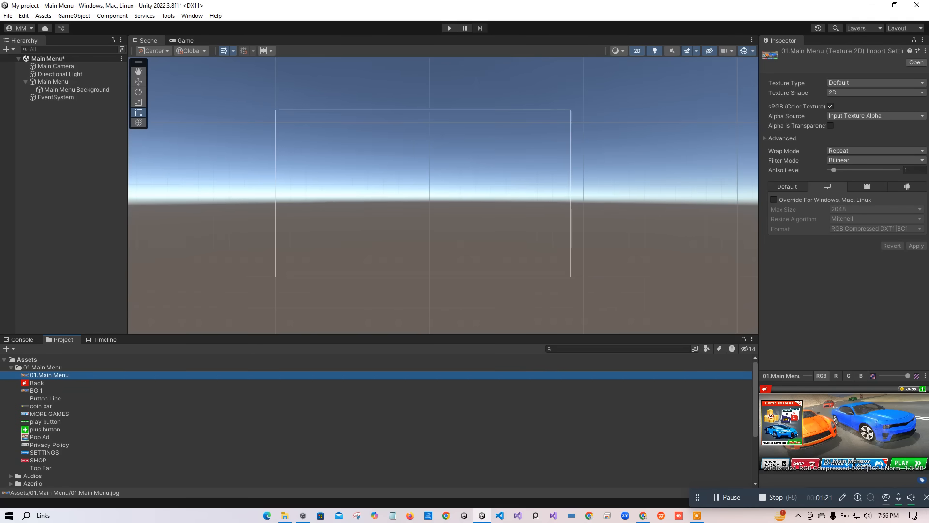
# Step: Open the Texture Type dropdown for all thirteen selected main menu textures
pyautogui.click(873, 92)
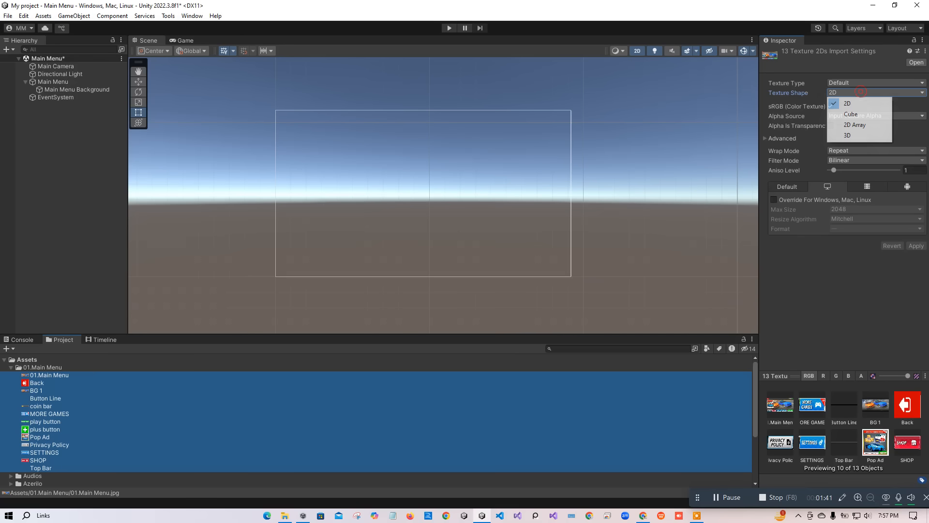
pyautogui.click(874, 82)
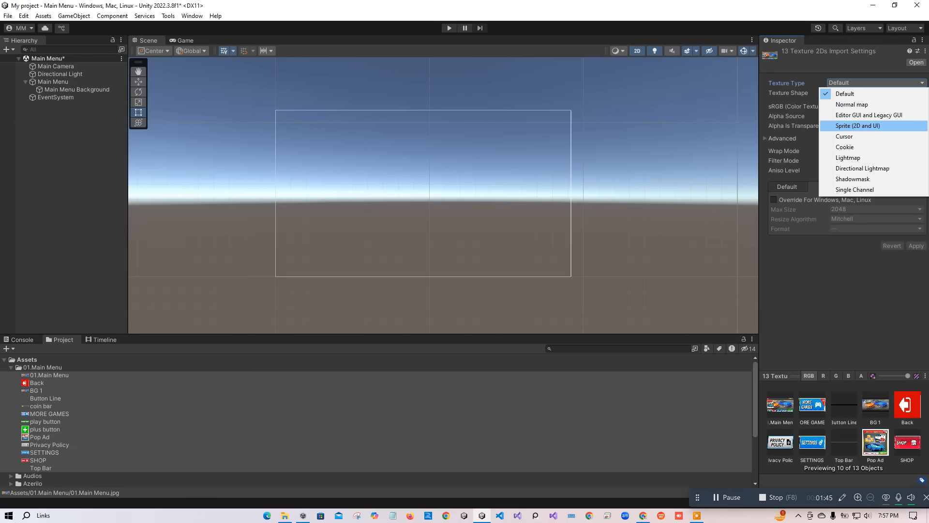